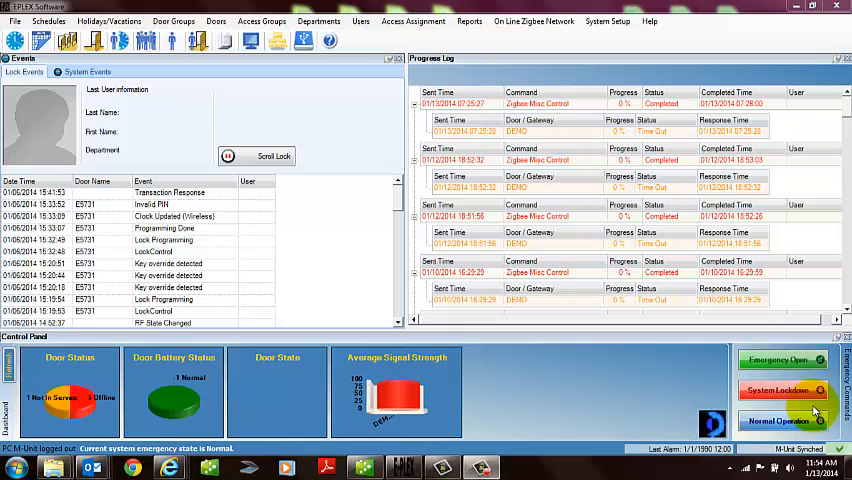
mouse_move(448, 318)
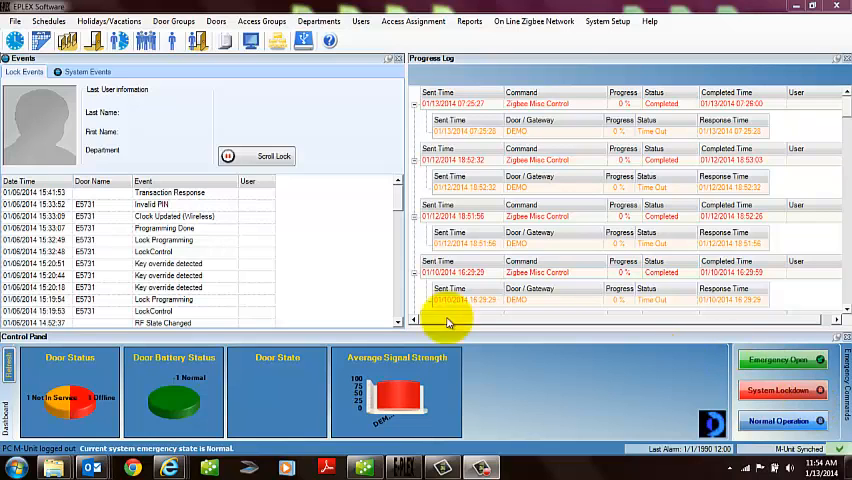
mouse_move(482, 206)
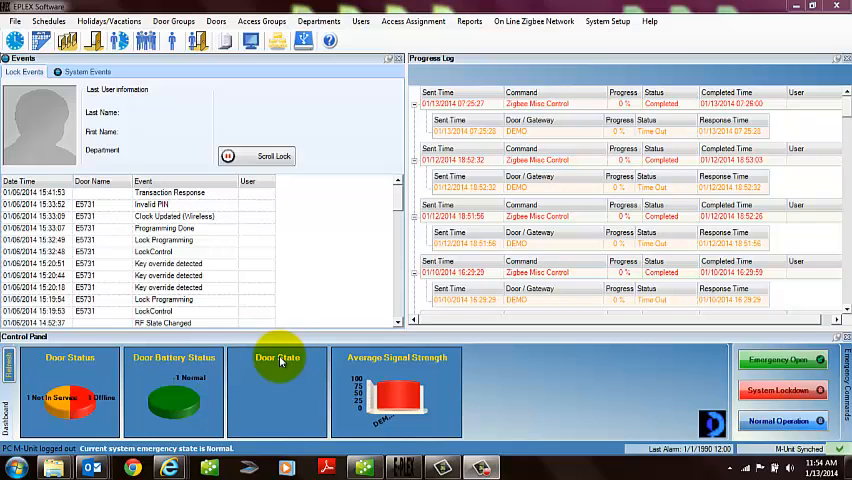
mouse_move(300, 288)
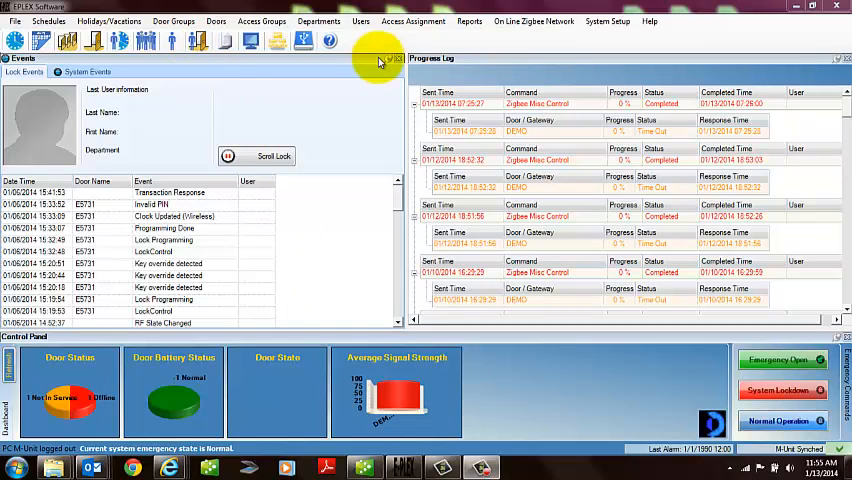
mouse_move(412, 20)
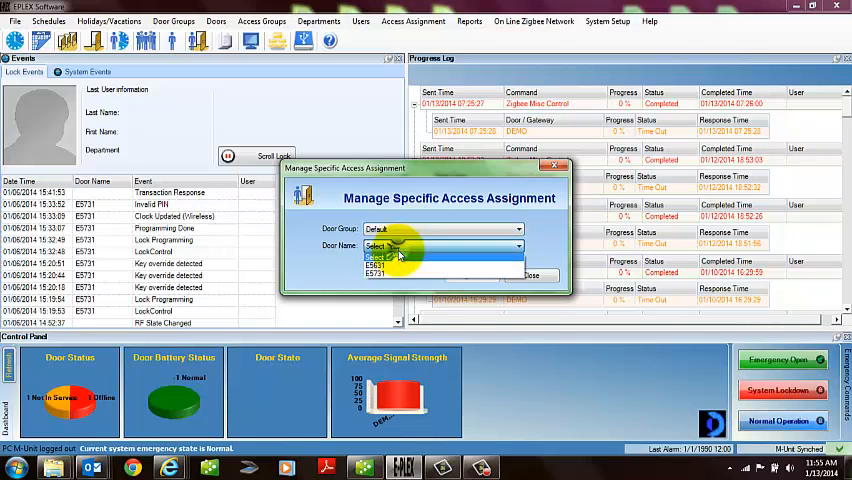
Bring up the assigned-users list for the chosen door in the Default group
left_click(374, 256)
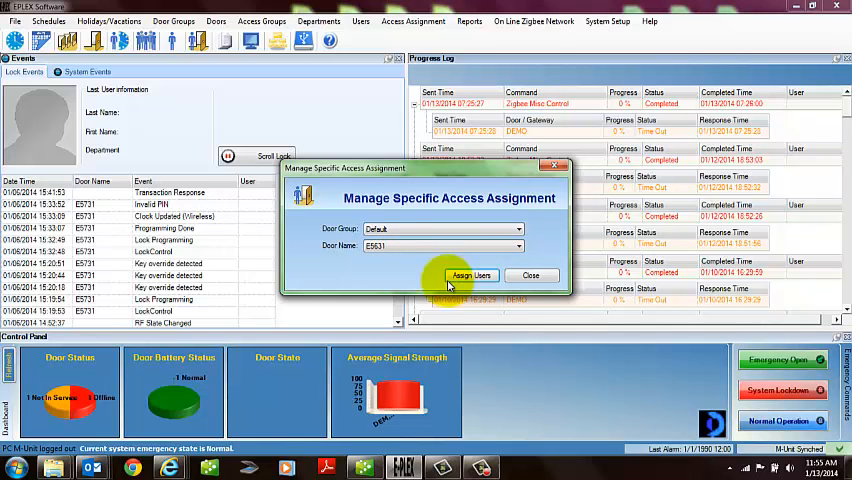
left_click(472, 276)
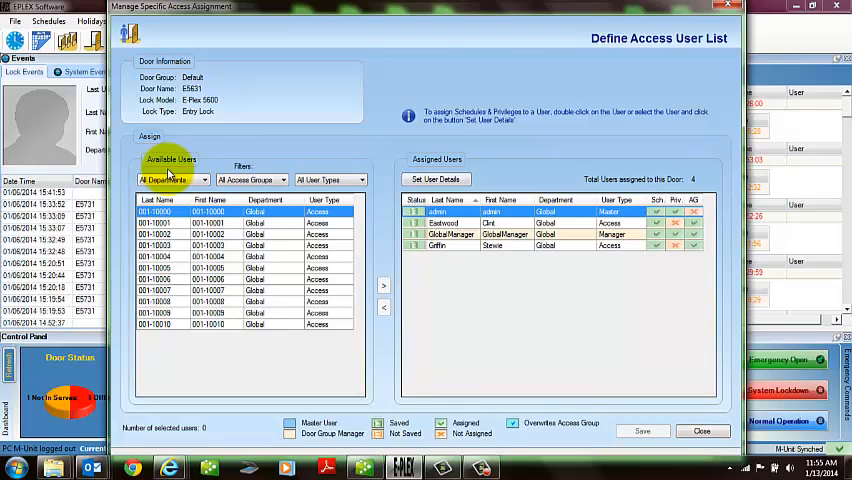
mouse_move(204, 178)
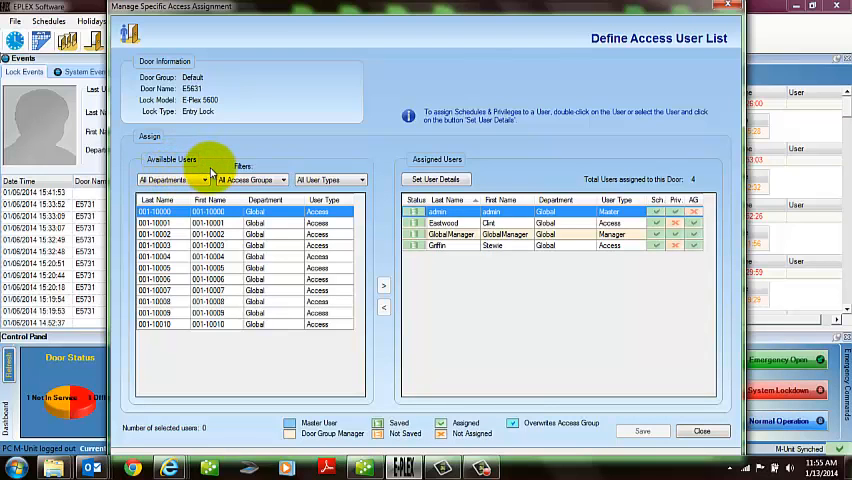
mouse_move(428, 176)
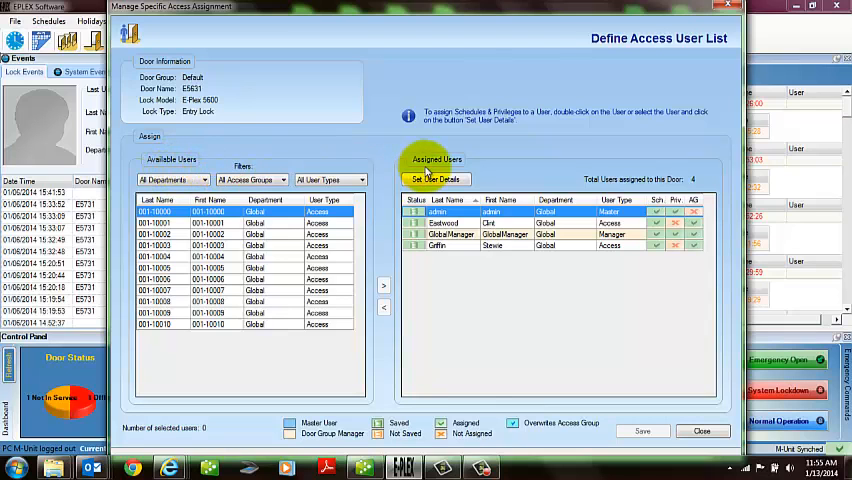
mouse_move(460, 170)
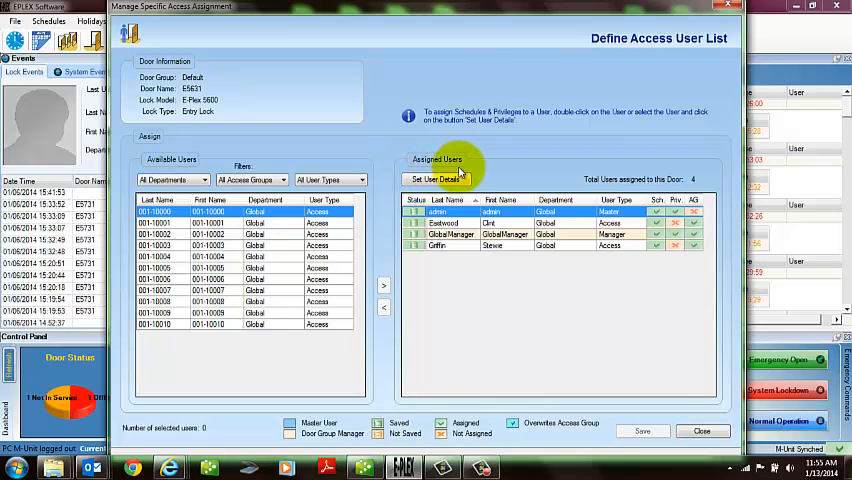
mouse_move(456, 246)
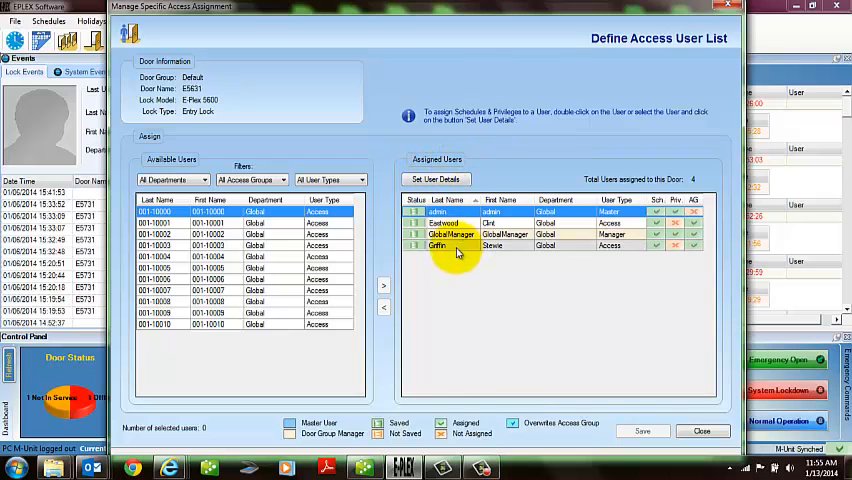
Review an assigned user's schedules and privileges, confirm them, and save the door's user list
double_click(450, 246)
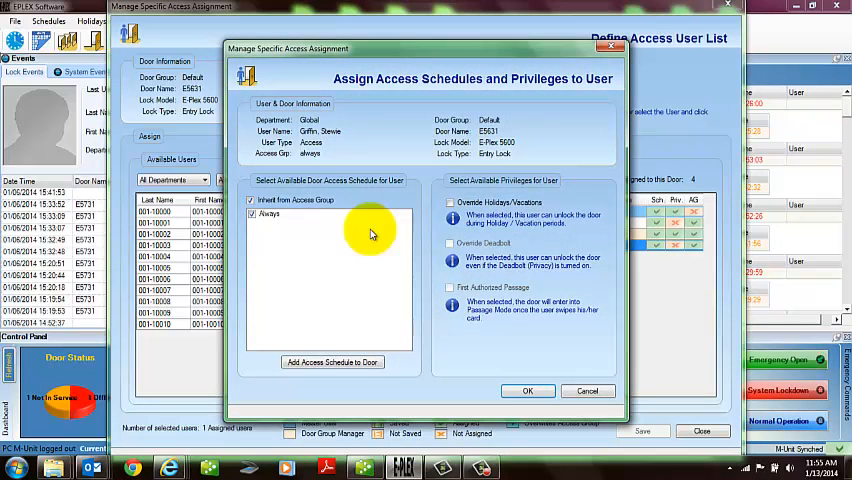
mouse_move(280, 228)
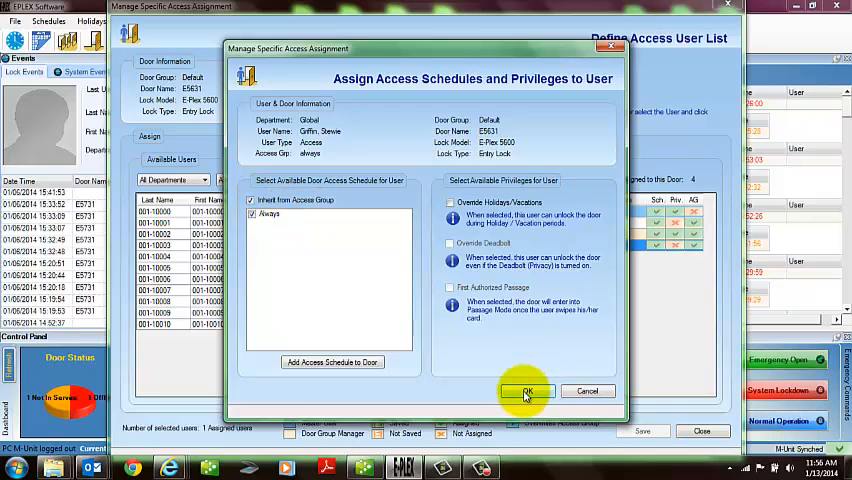
left_click(528, 392)
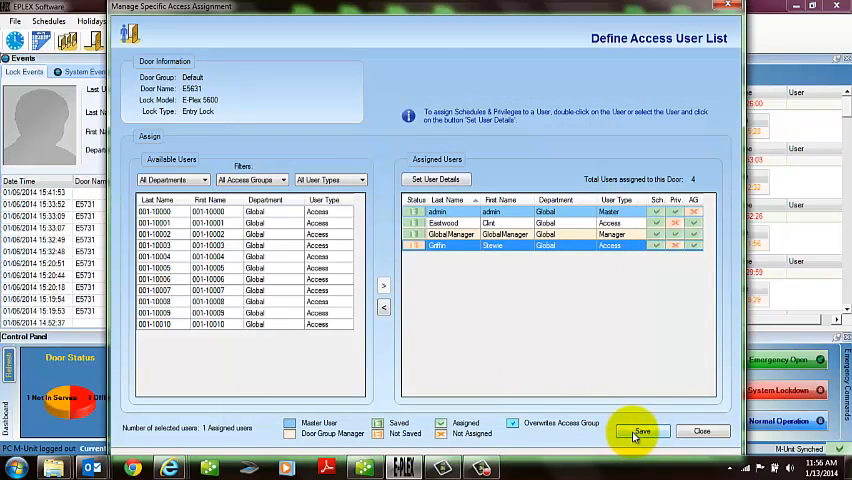
left_click(640, 432)
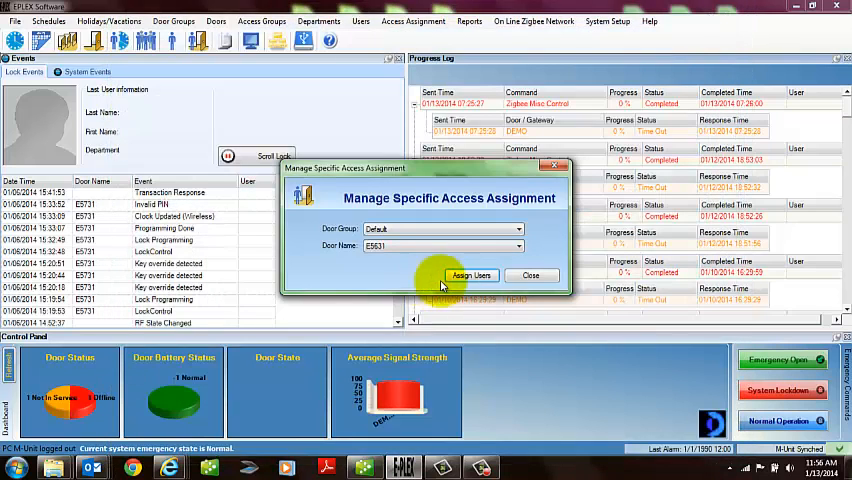
Close the access assignment window and switch to the PC M-Unit download screen
left_click(532, 276)
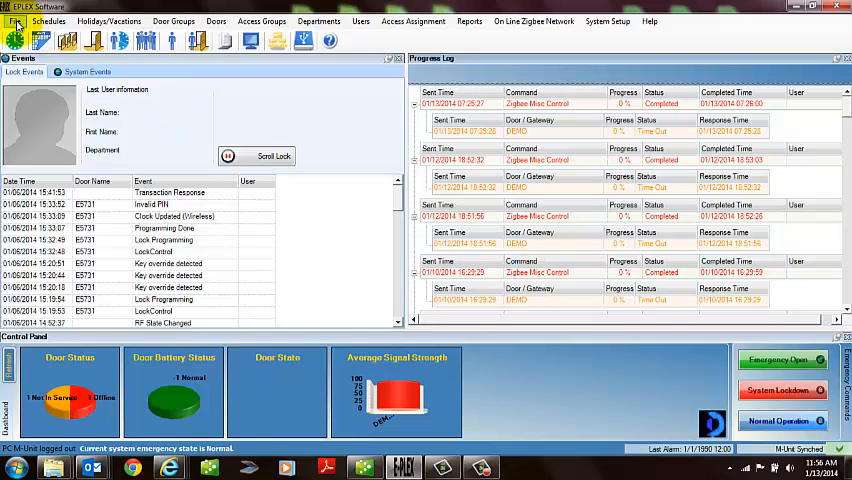
left_click(12, 20)
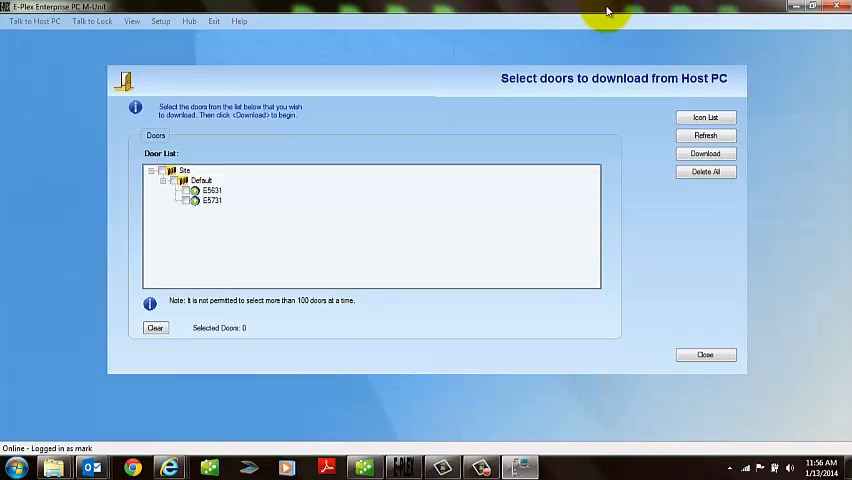
mouse_move(170, 170)
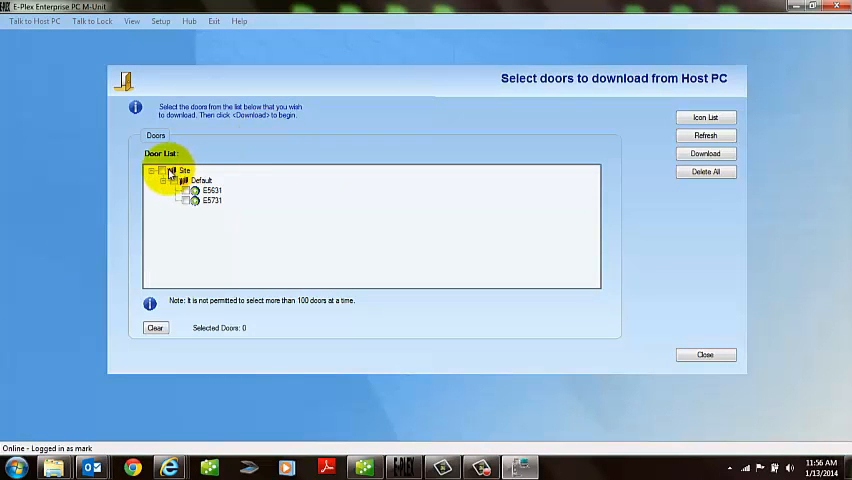
Download the Default group's two doors from the host PC and close the selection screen
left_click(162, 170)
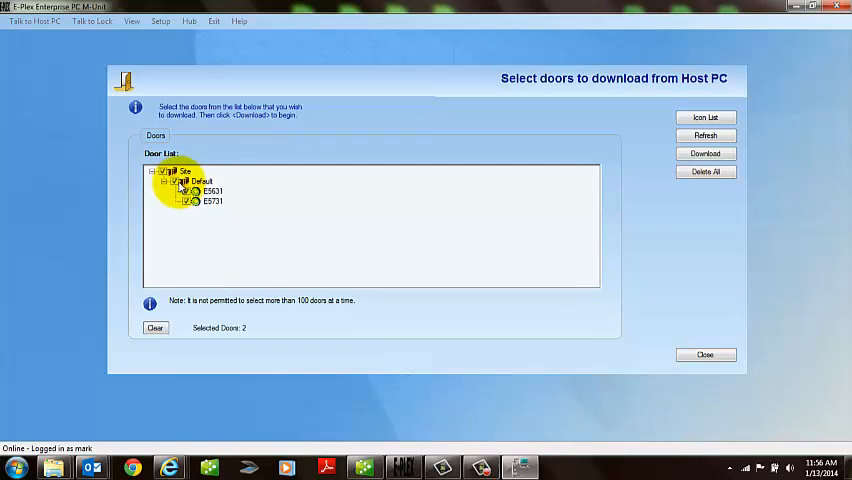
mouse_move(230, 244)
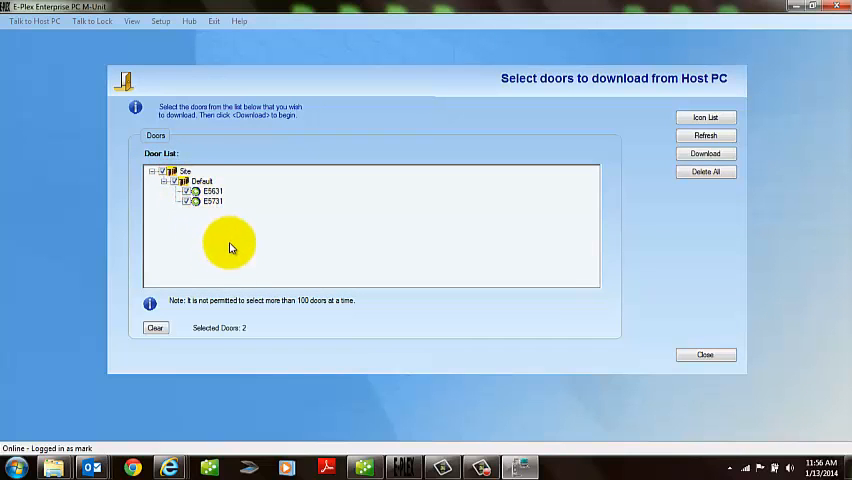
mouse_move(324, 218)
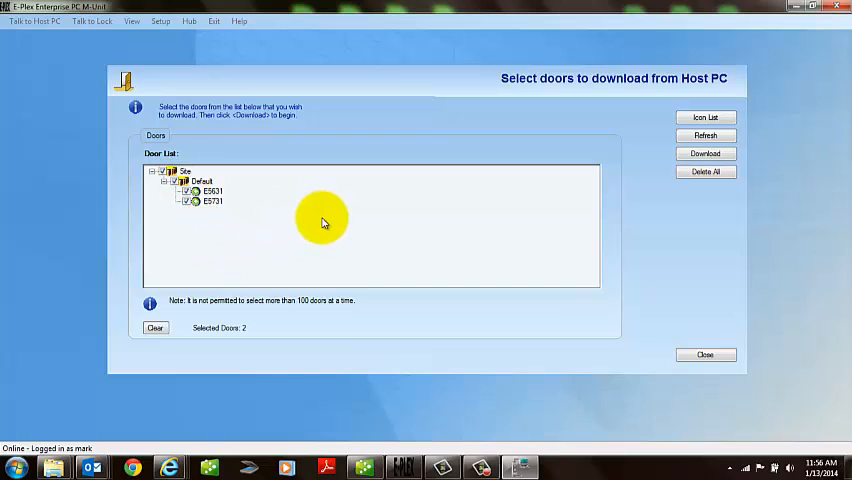
mouse_move(312, 222)
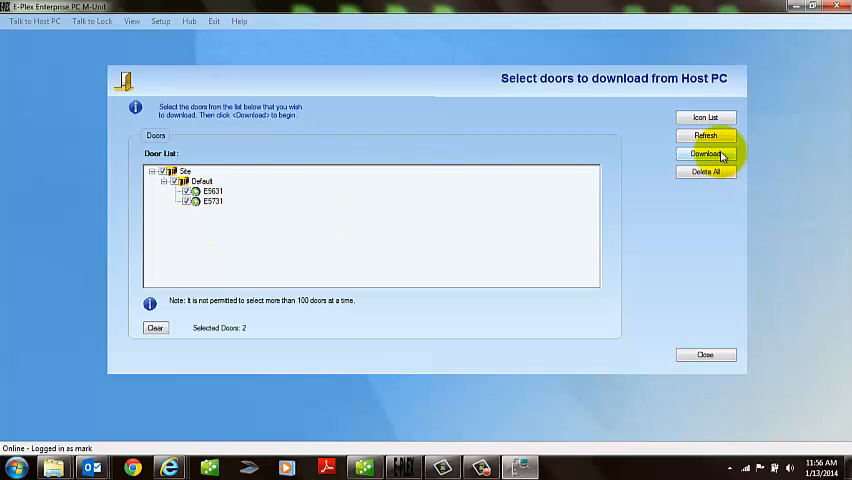
left_click(704, 152)
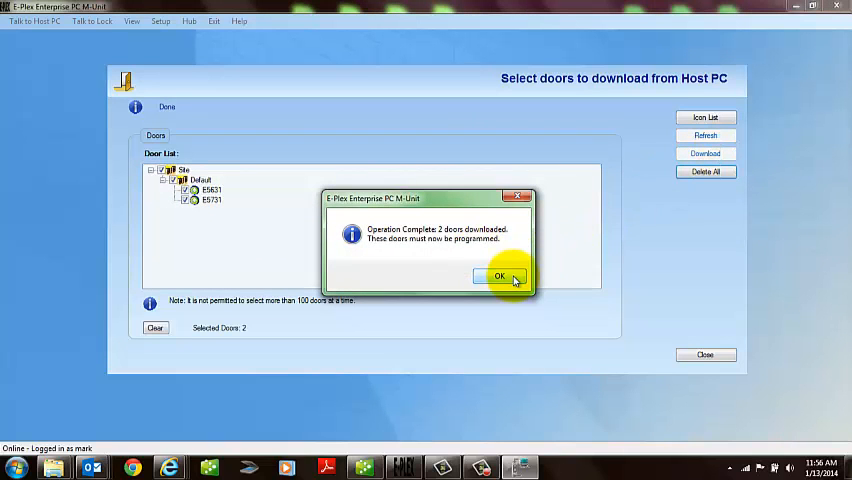
left_click(500, 276)
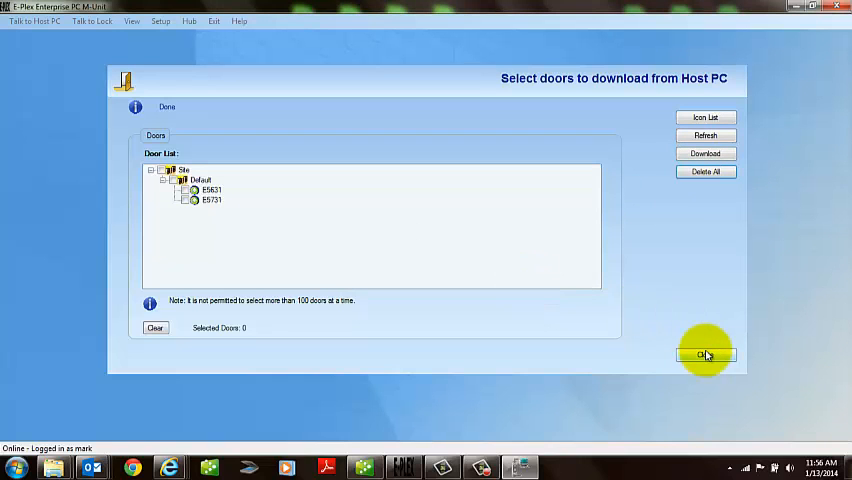
left_click(706, 356)
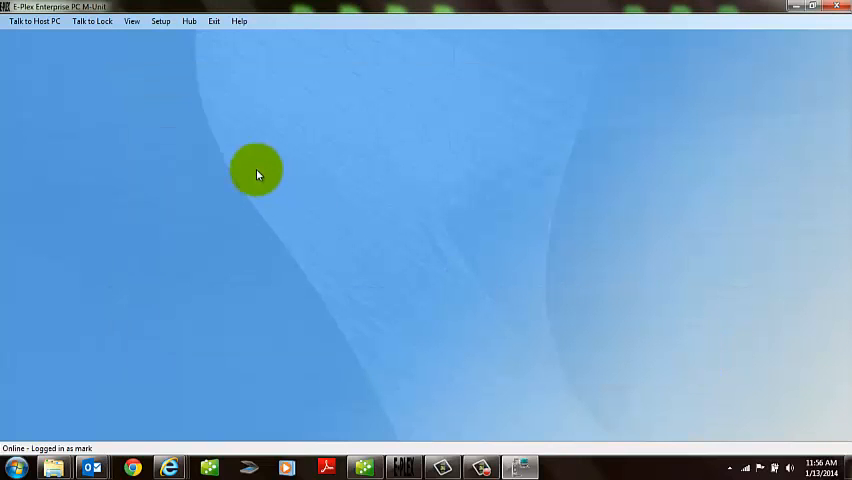
mouse_move(92, 20)
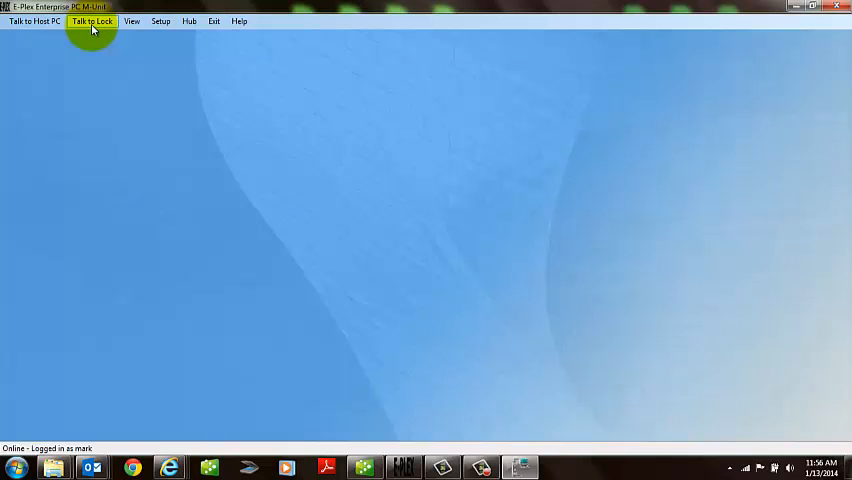
Start Talk to Lock > Program Door and select the first door under Site > Default
left_click(92, 20)
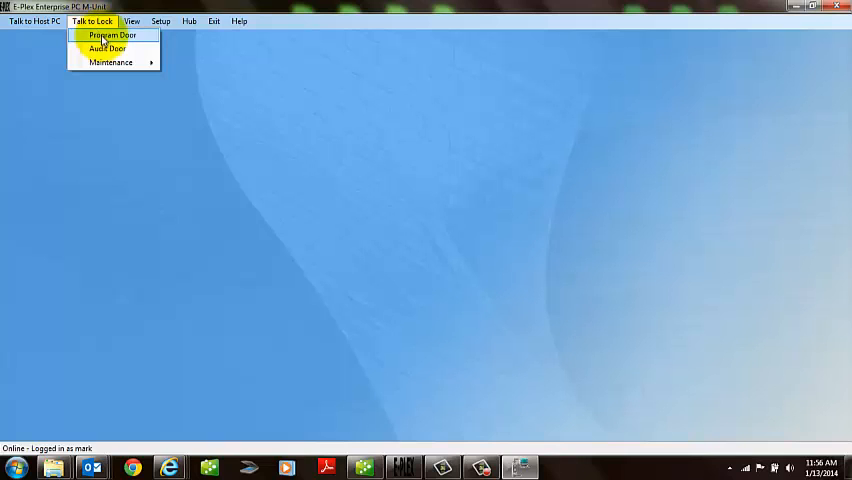
left_click(112, 36)
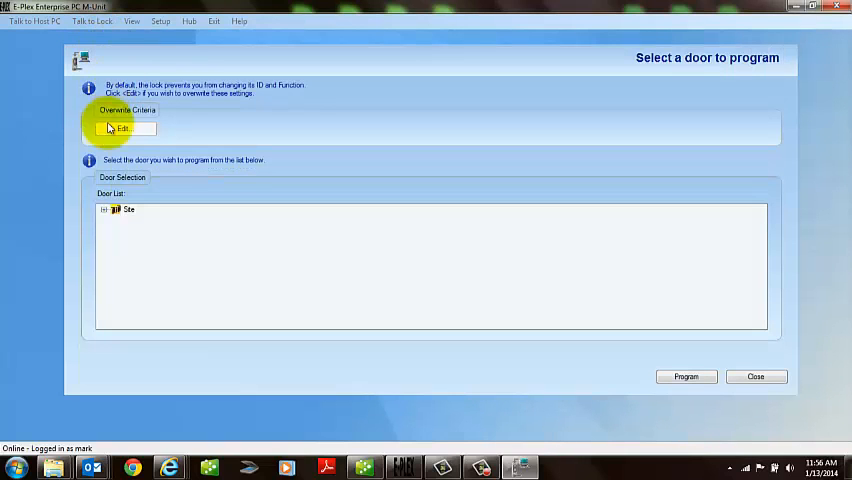
left_click(104, 210)
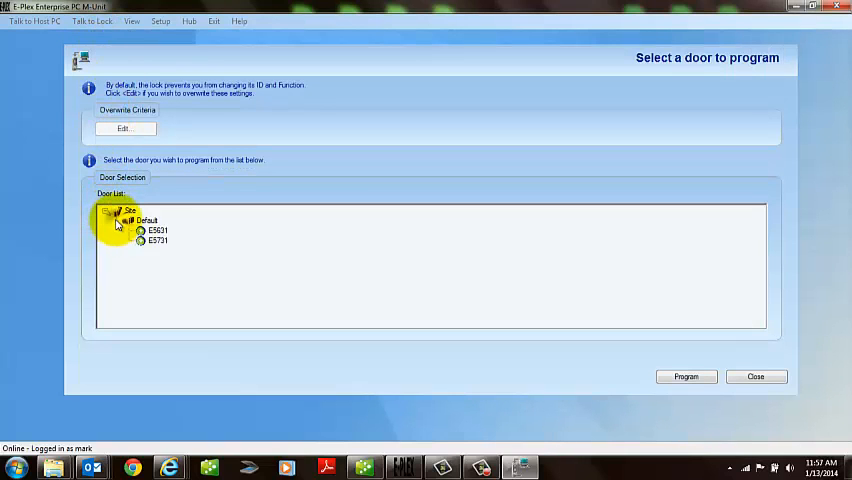
mouse_move(160, 240)
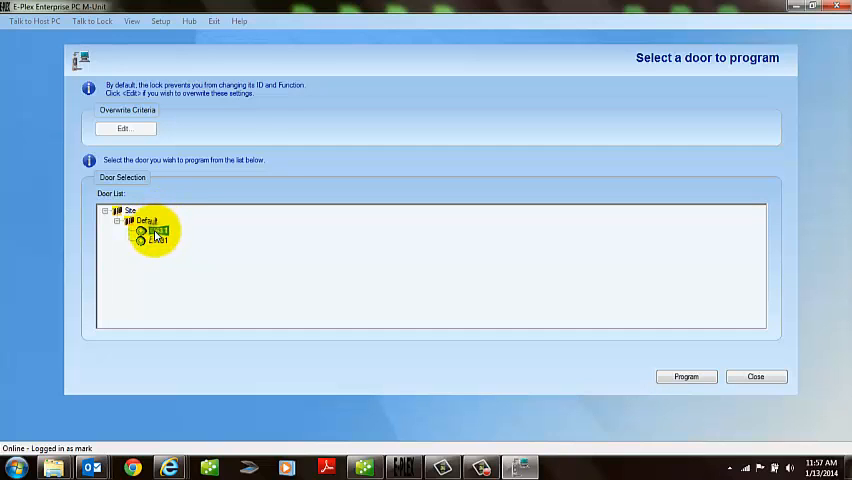
left_click(124, 128)
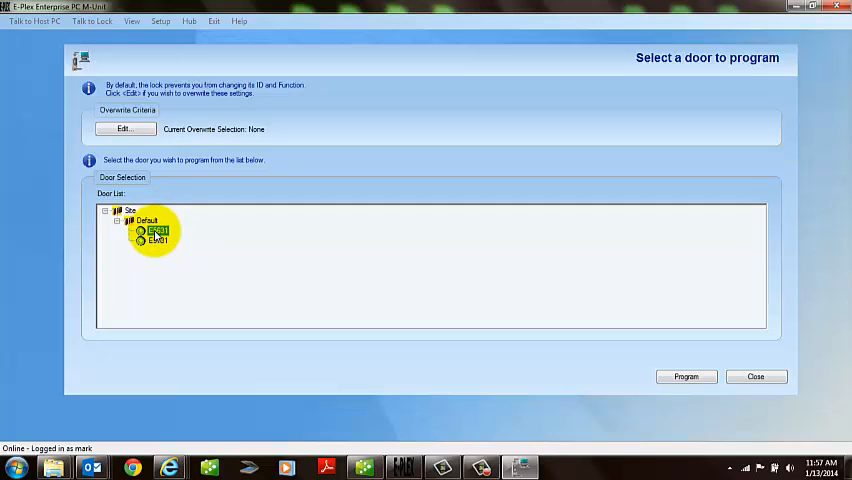
left_click(124, 128)
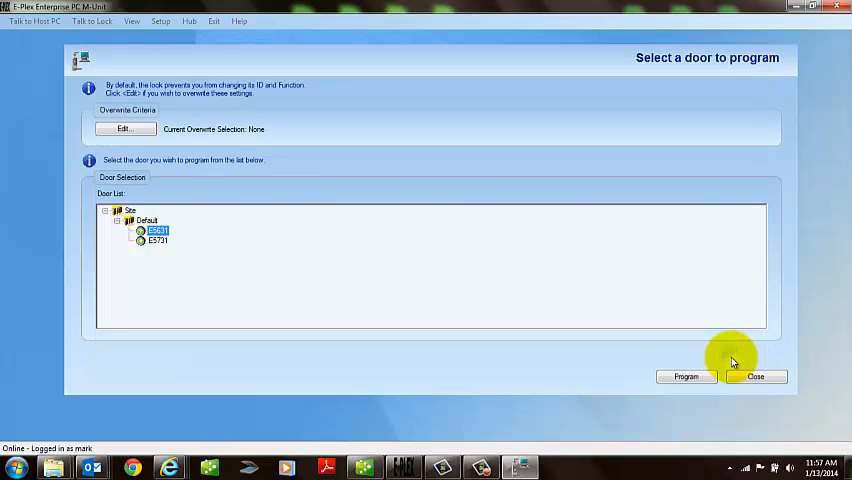
mouse_move(540, 328)
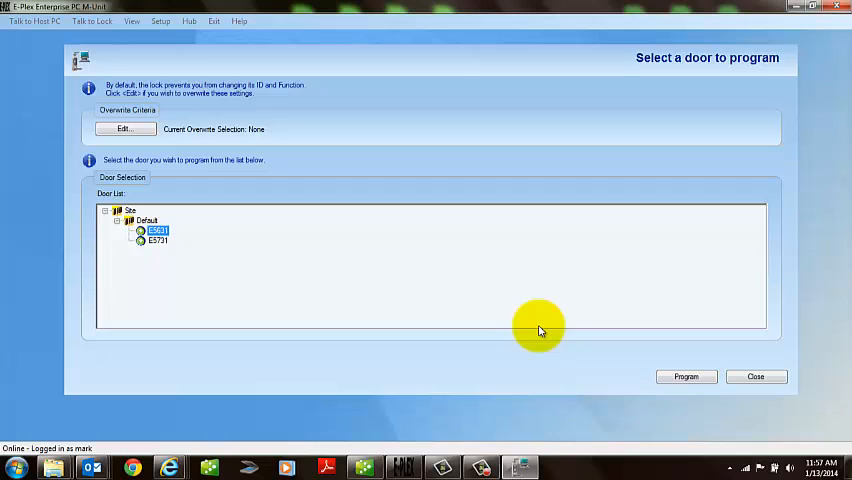
mouse_move(516, 462)
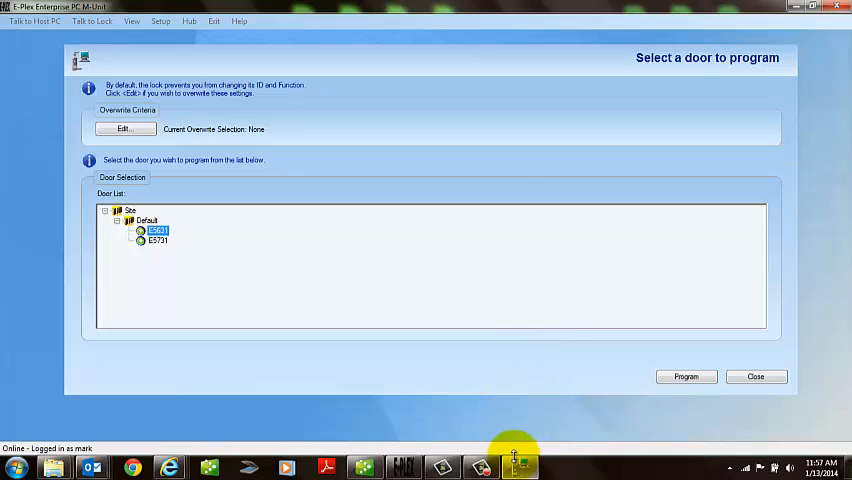
mouse_move(568, 432)
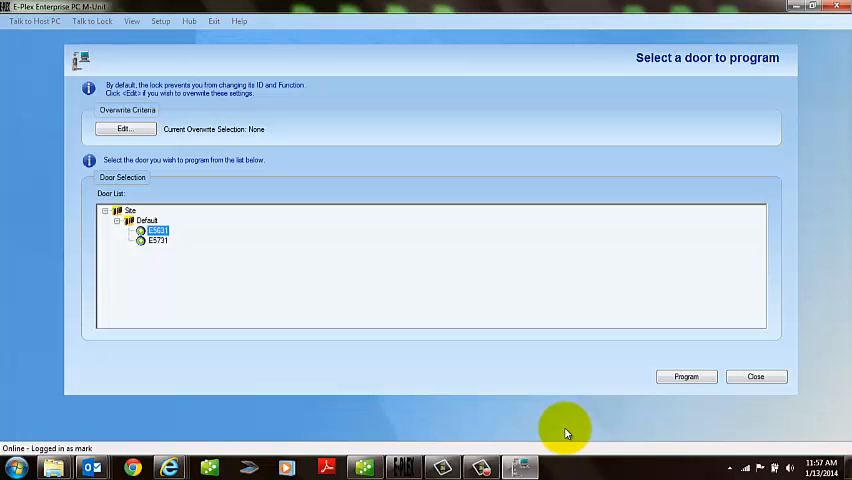
left_click(14, 468)
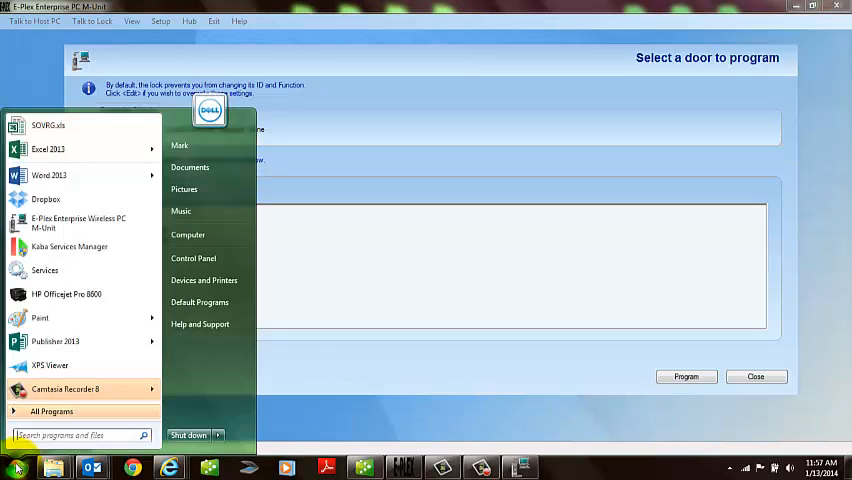
mouse_move(188, 234)
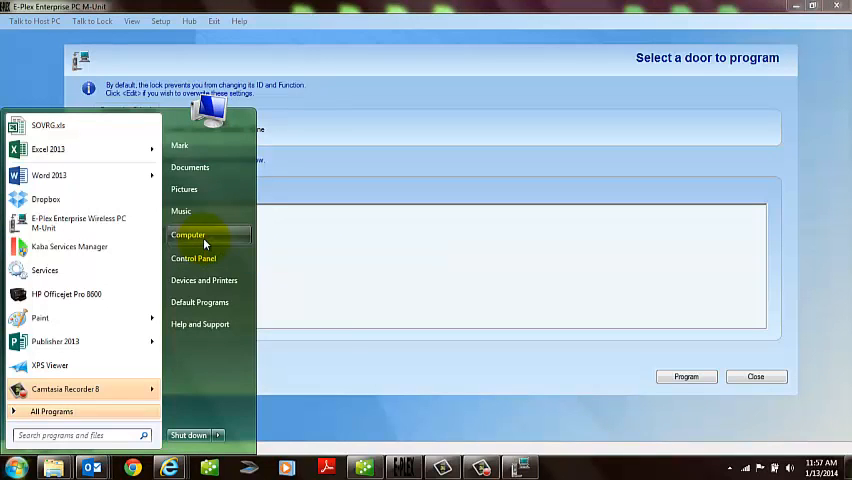
right_click(188, 234)
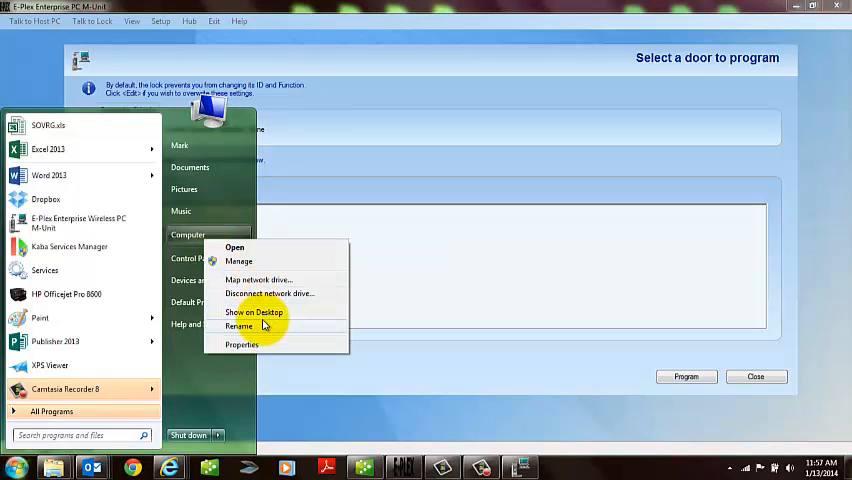
mouse_move(250, 344)
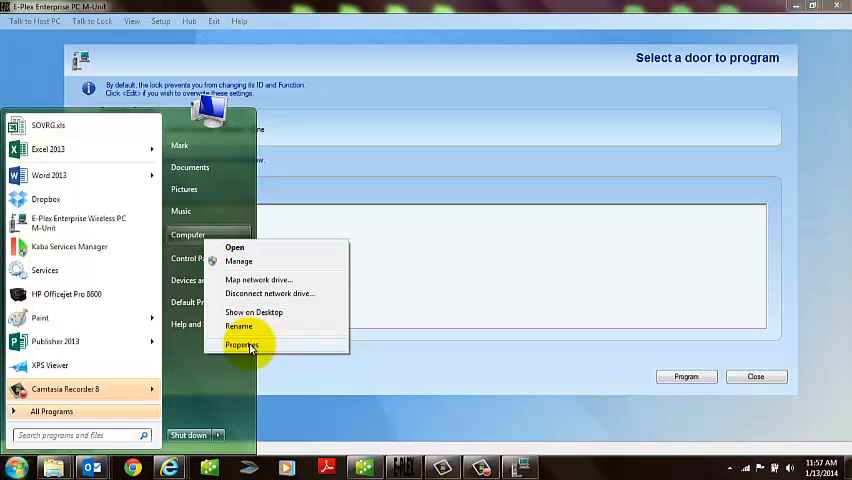
left_click(240, 344)
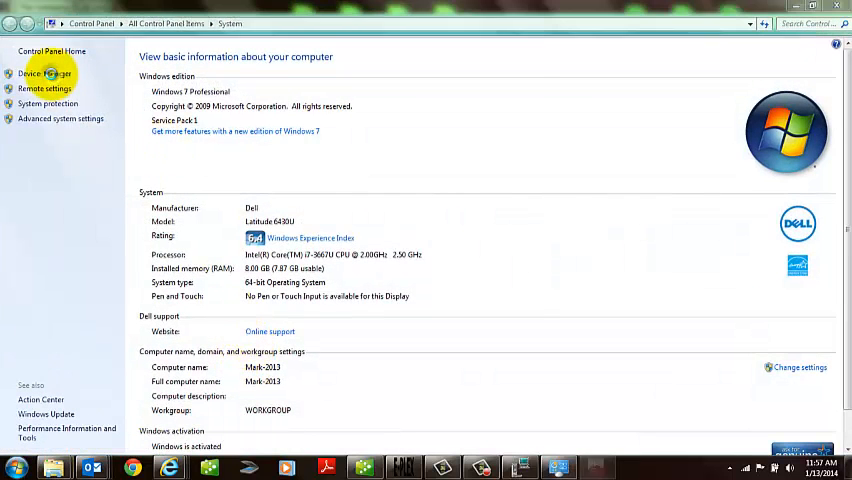
left_click(44, 72)
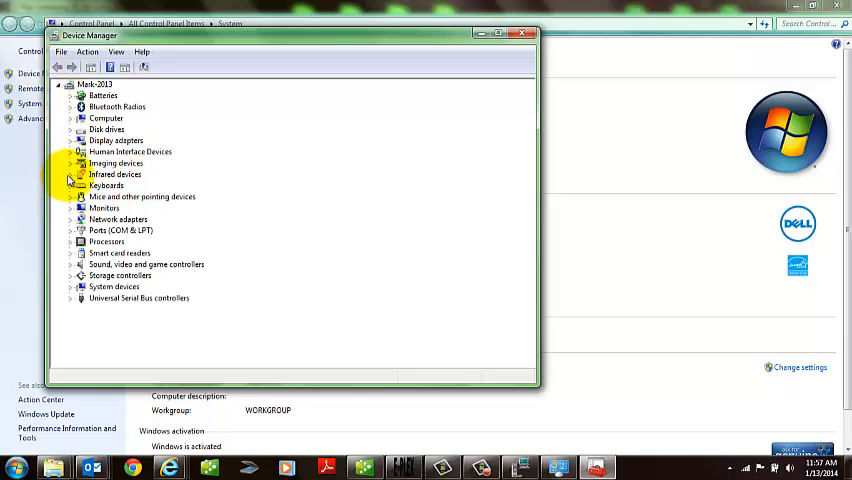
left_click(80, 174)
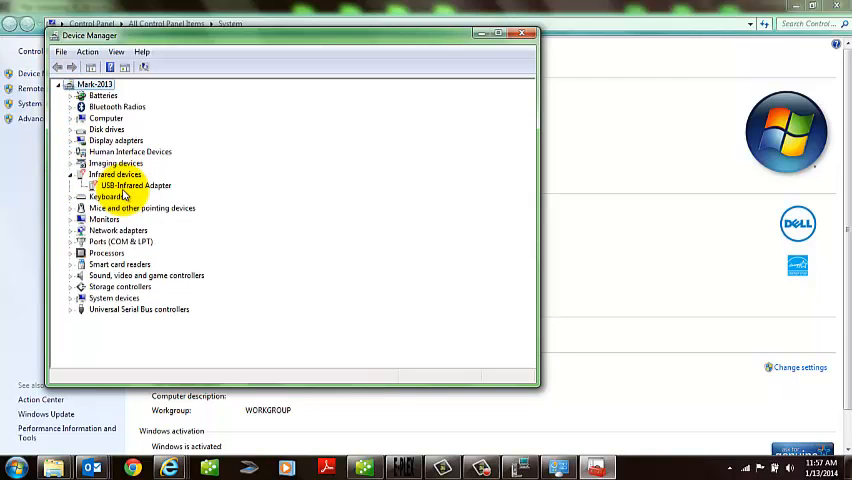
left_click(136, 184)
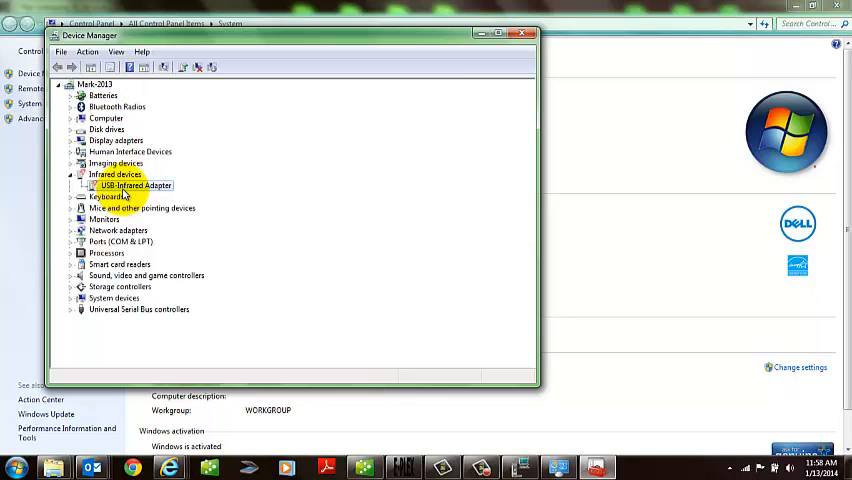
left_click(522, 32)
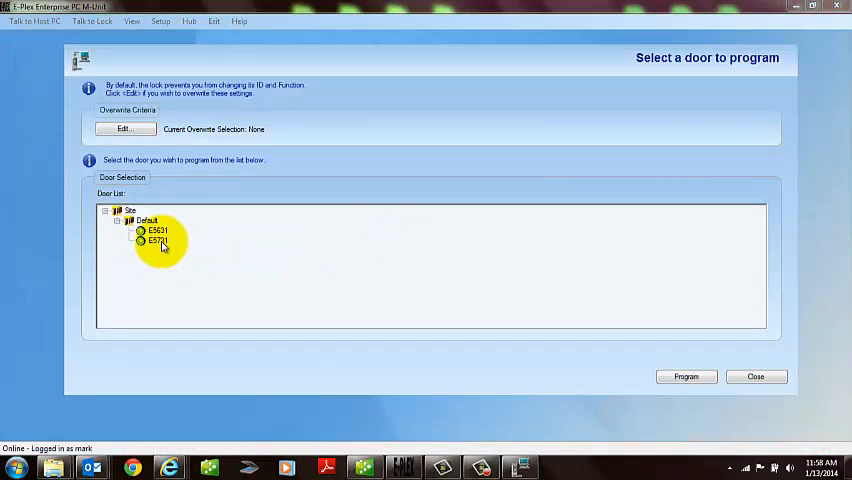
Program the second Default door over infrared and acknowledge the 'No IrDA connection' failure
left_click(156, 240)
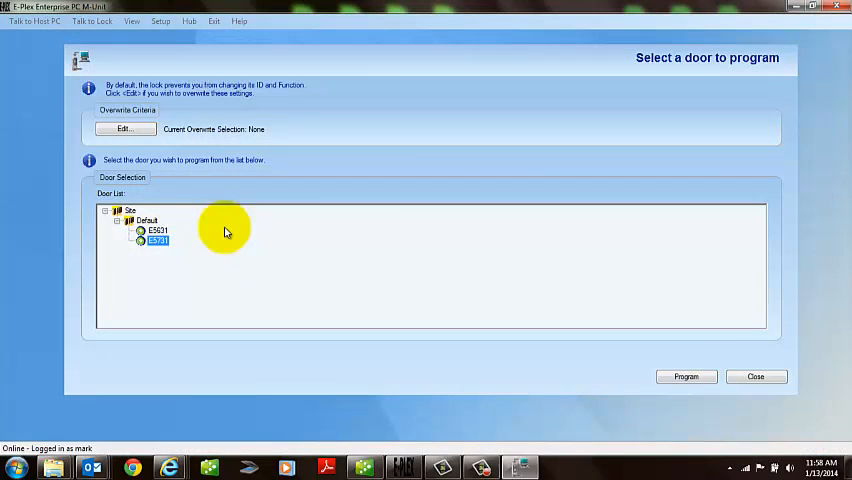
mouse_move(724, 316)
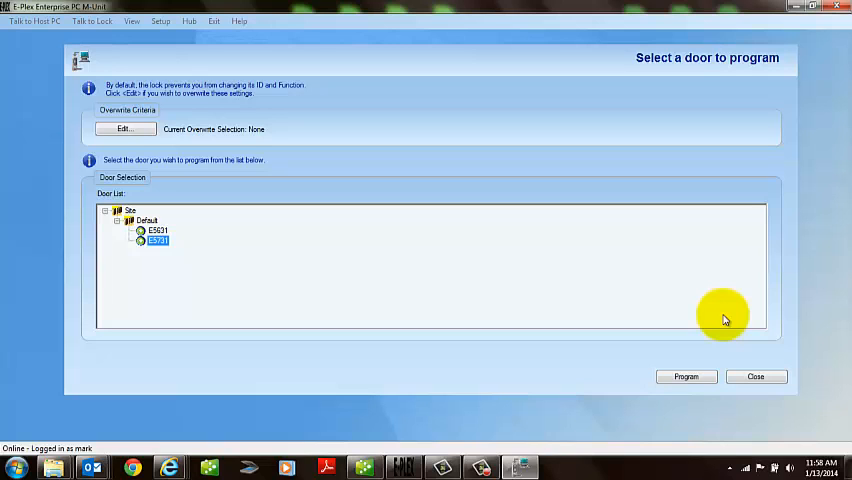
left_click(686, 376)
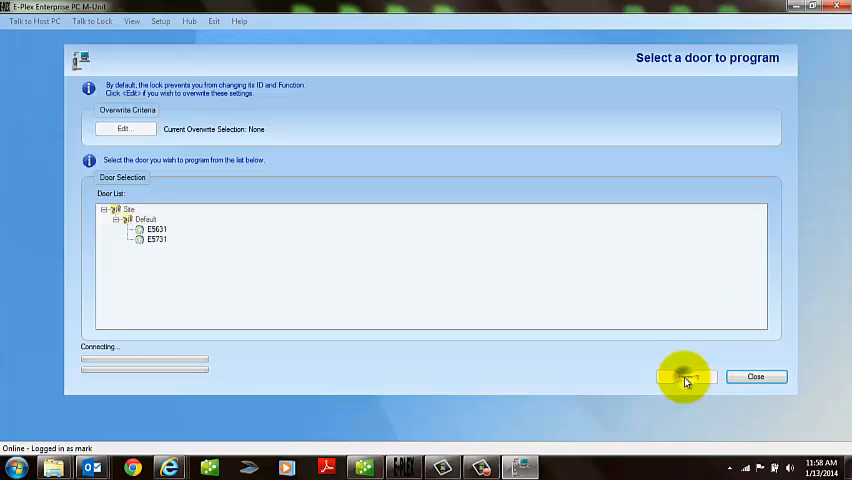
left_click(686, 376)
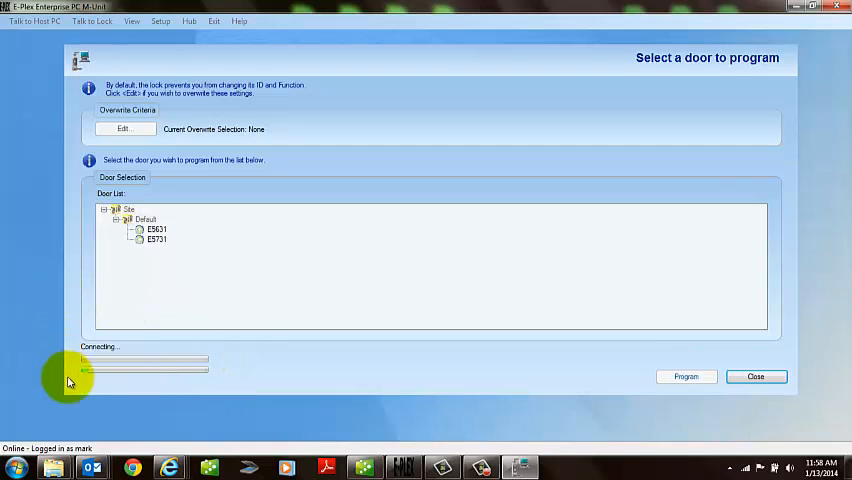
mouse_move(196, 390)
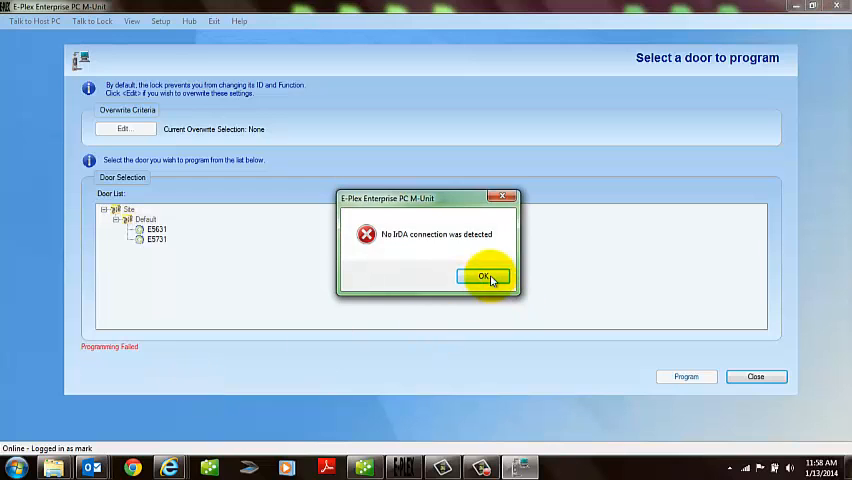
left_click(482, 276)
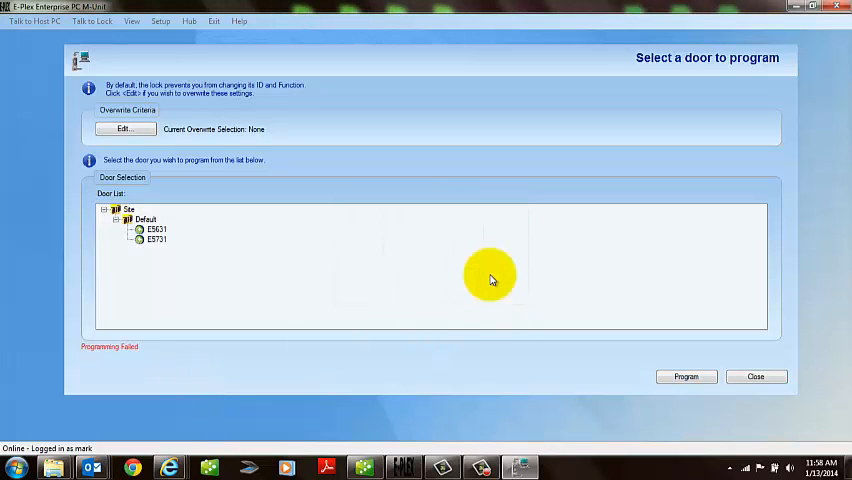